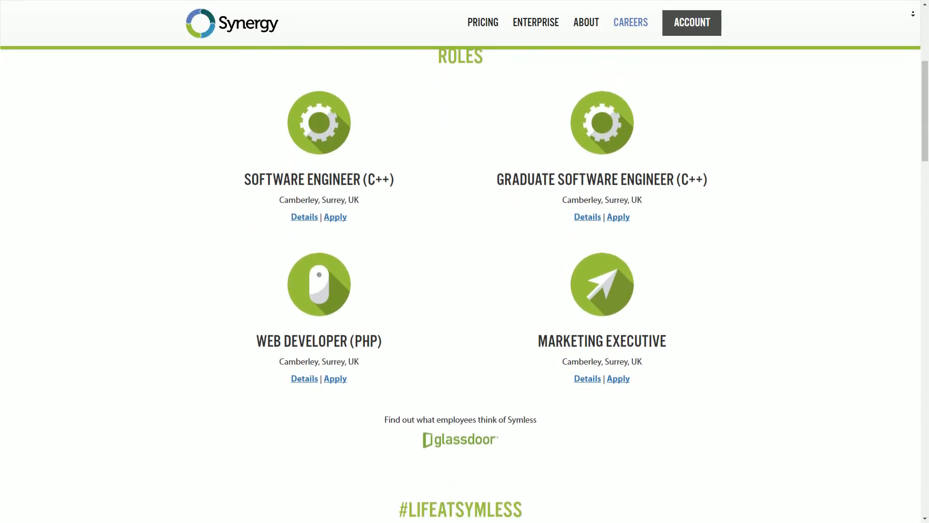
- Scroll the Careers page down past the open roles and #LIFEATSYMLESS photos
scroll("down", 3)
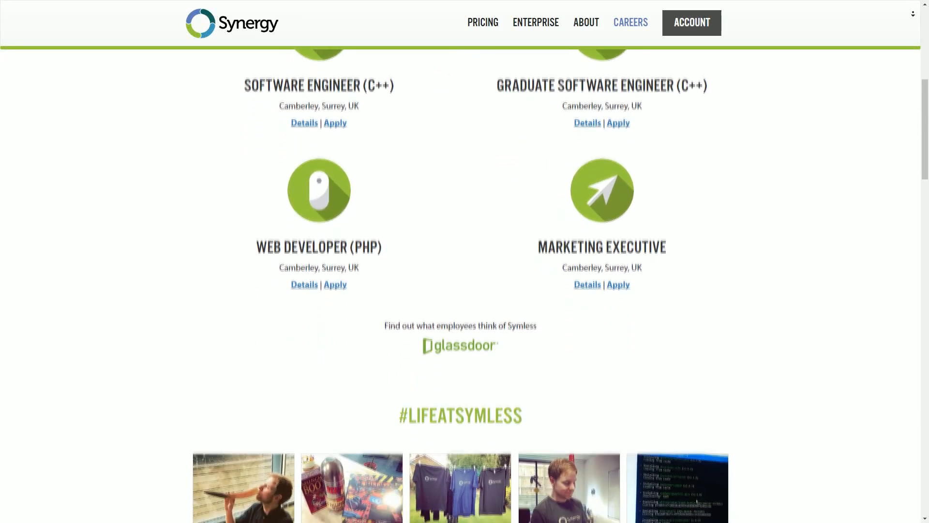
scroll("down", 3)
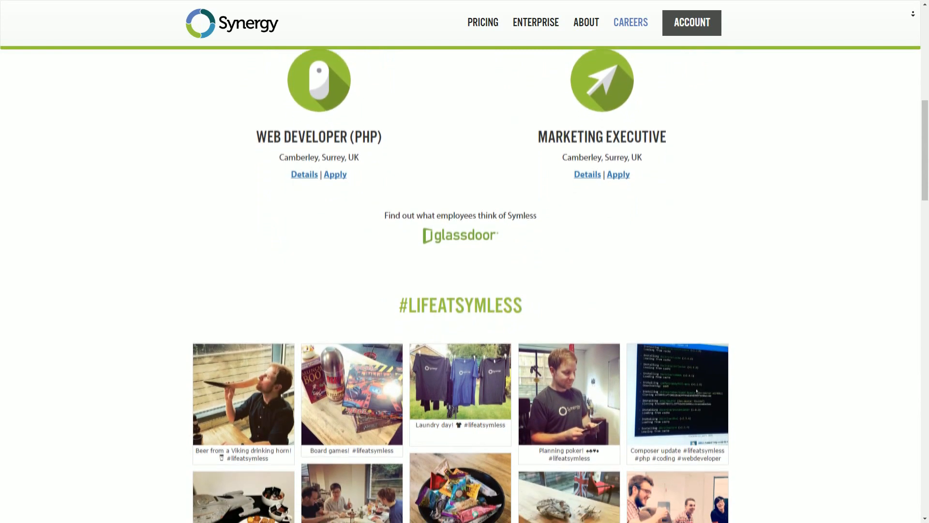
scroll("down", 3)
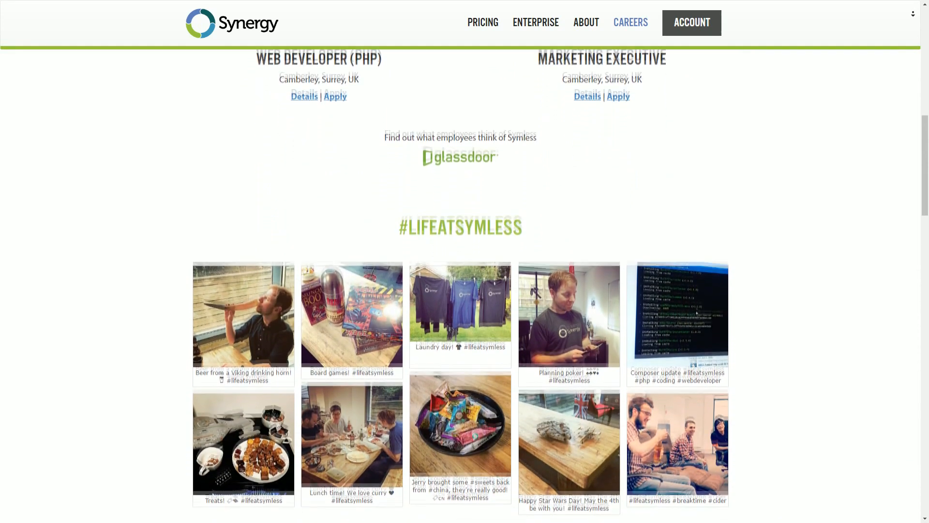
scroll("down", 3)
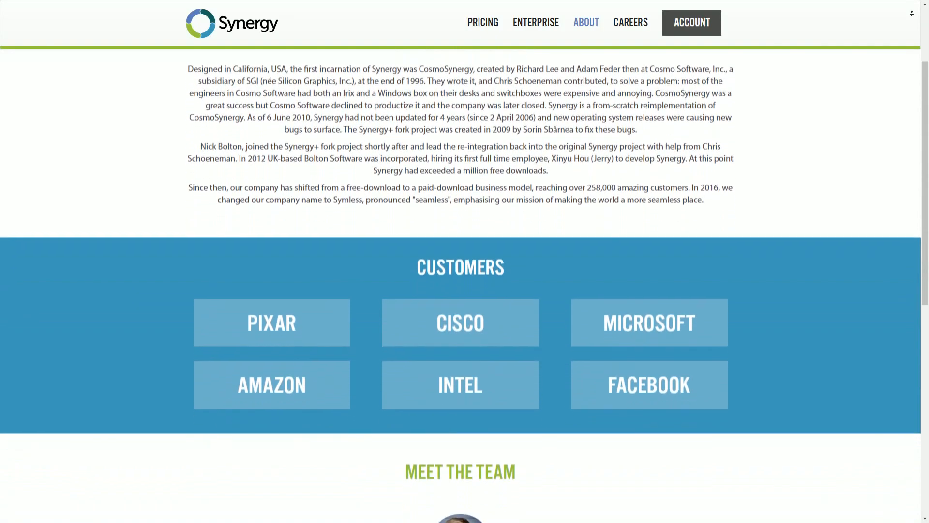
- Scroll the About page down through the Meet the Team profiles
scroll("down", 3)
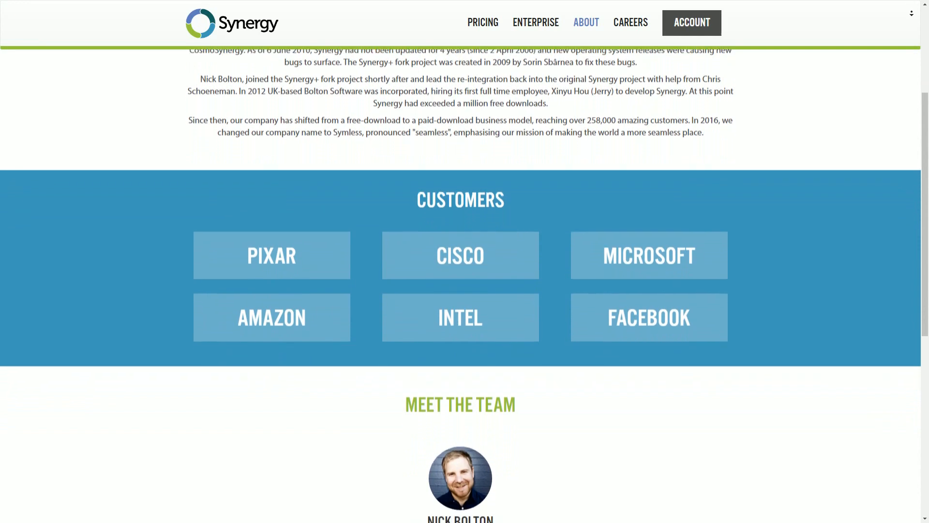
scroll("down", 3)
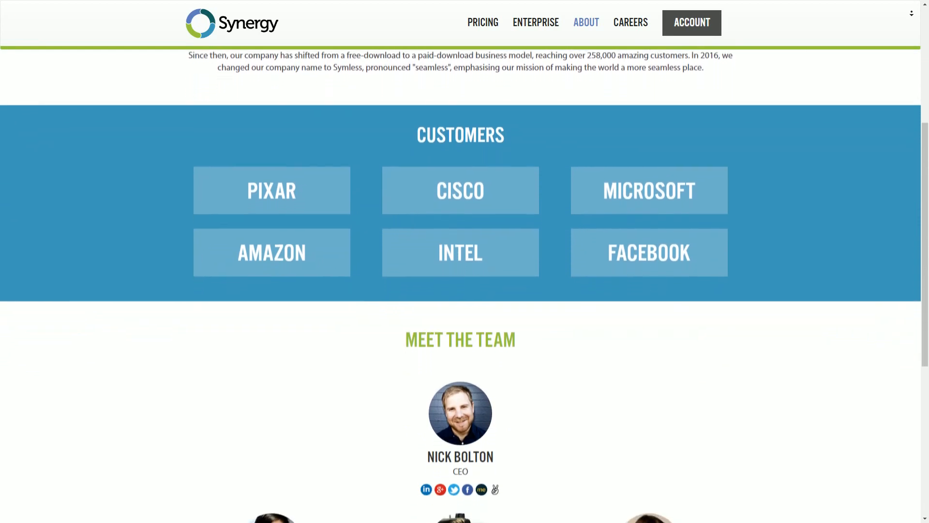
scroll("down", 3)
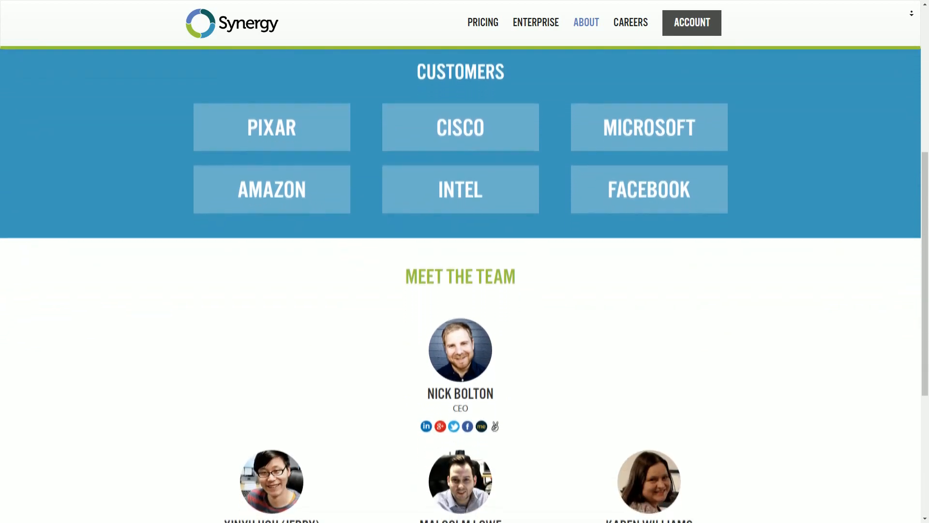
scroll("down", 3)
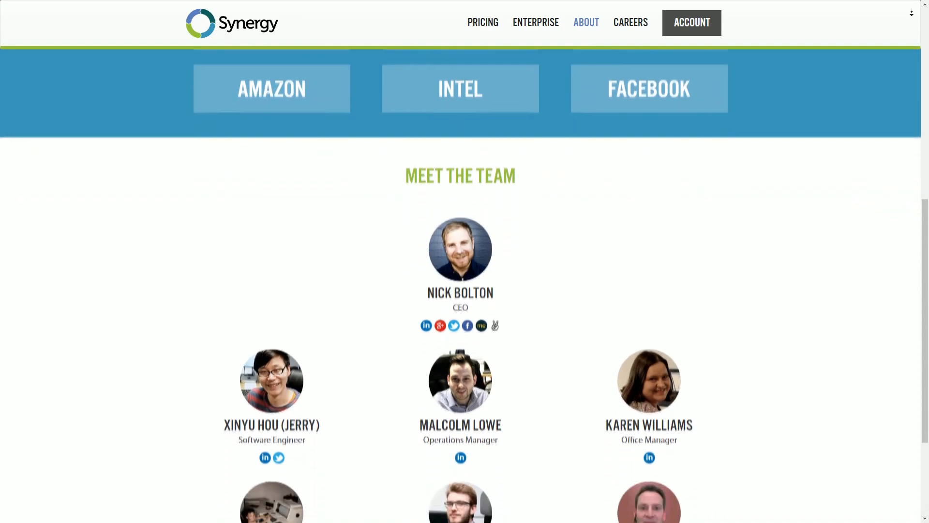
scroll("down", 3)
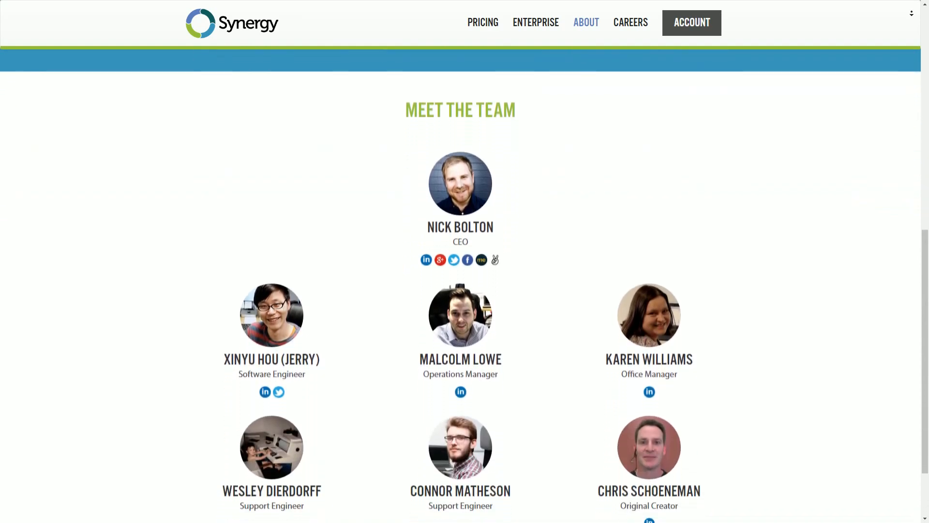
scroll("down", 3)
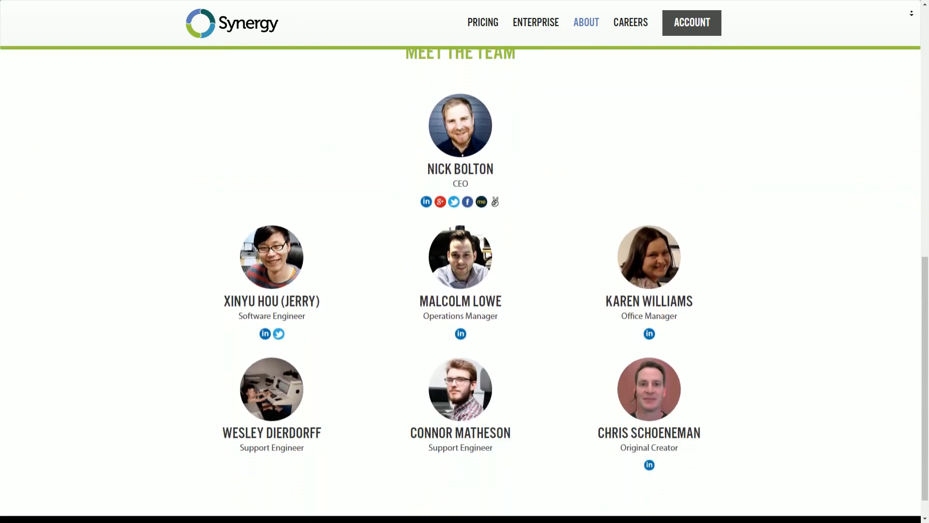
scroll("down", 3)
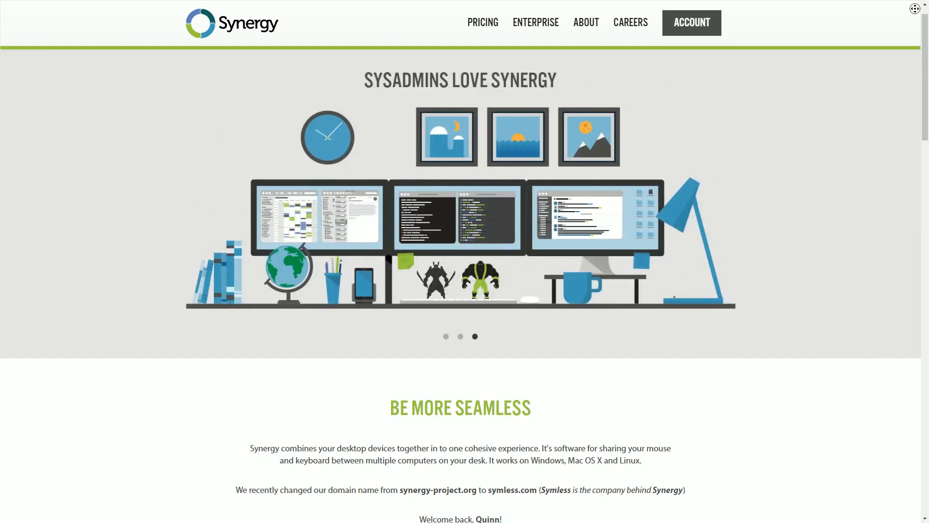
- Scroll the Synergy homepage to the 'Just move your mouse from one screen to another' banner
scroll("down", 3)
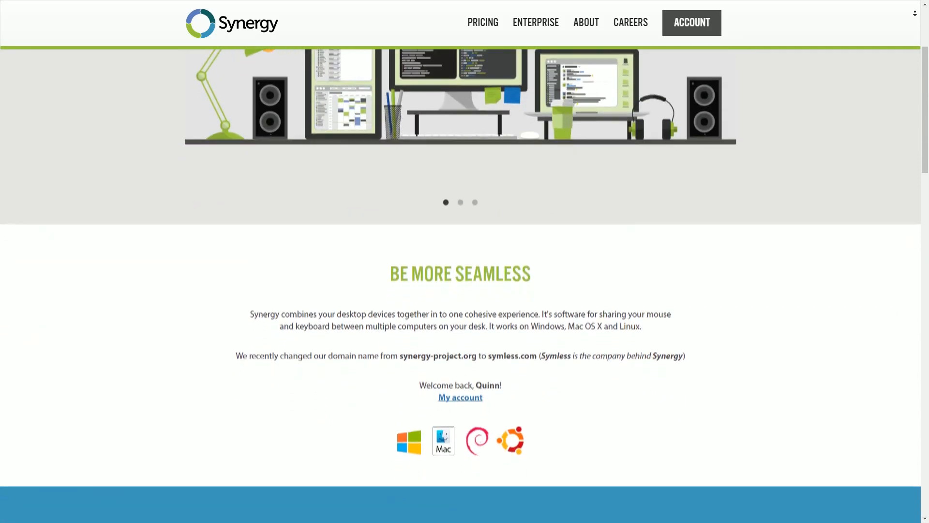
scroll("down", 3)
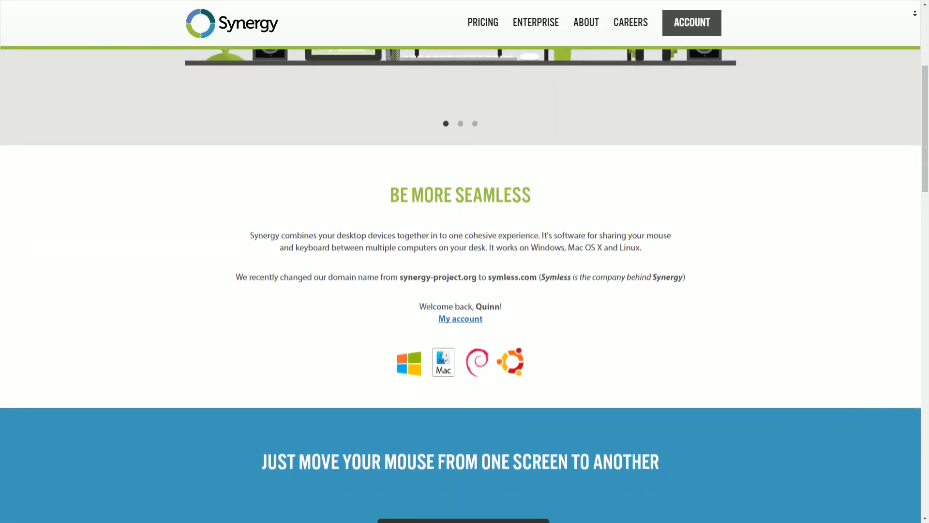
scroll("down", 3)
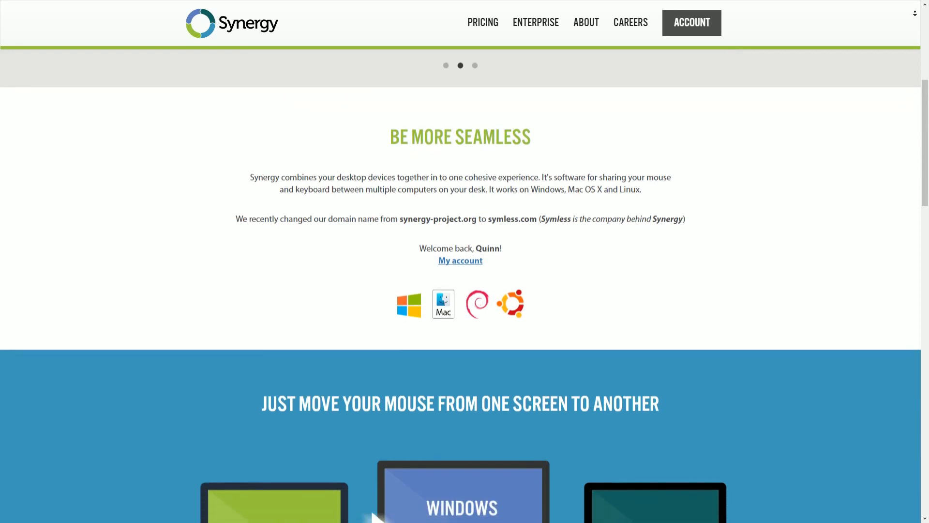
scroll("down", 3)
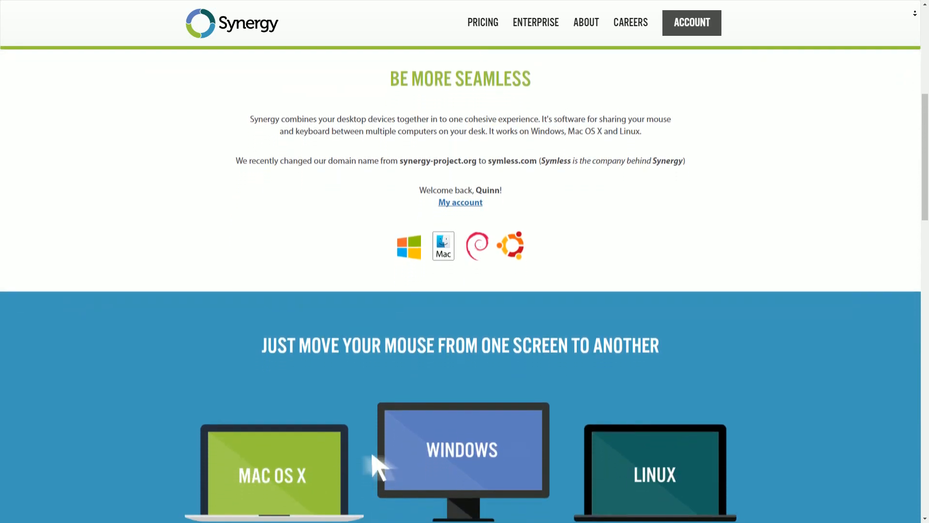
scroll("down", 3)
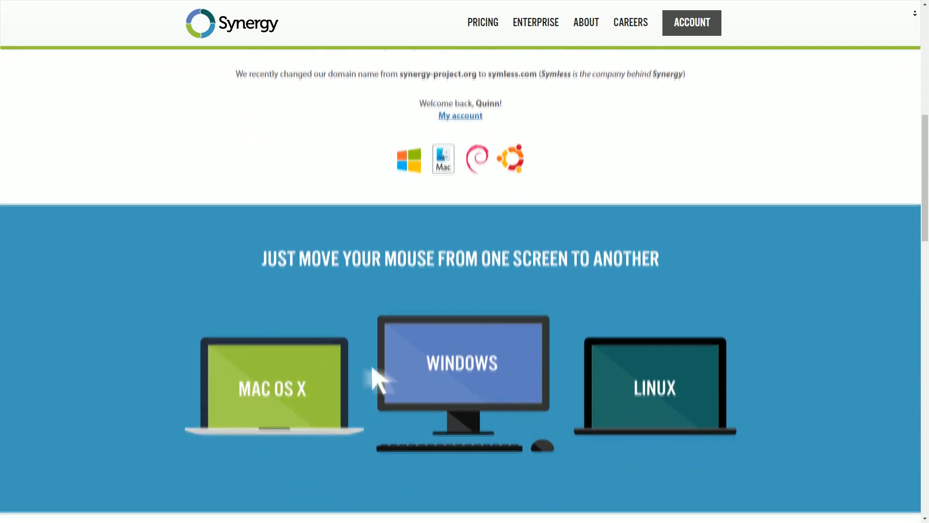
scroll("down", 3)
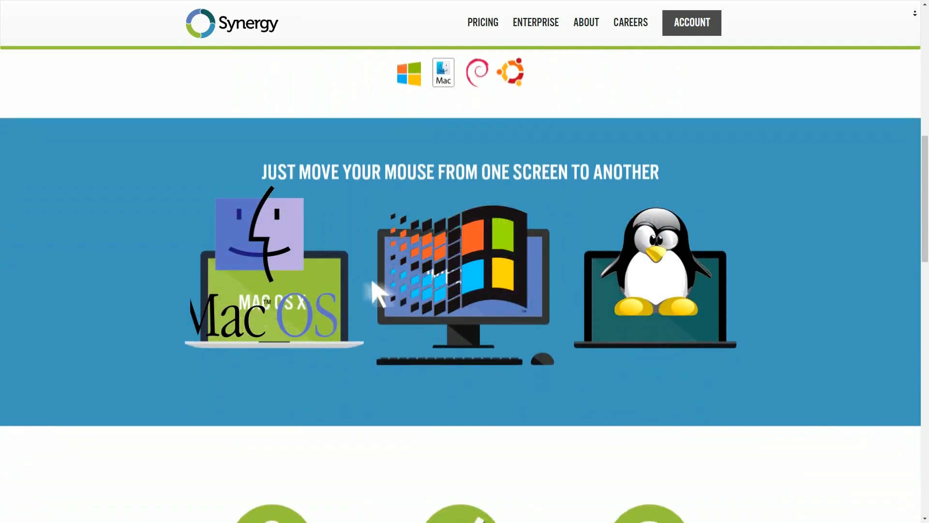
scroll("down", 3)
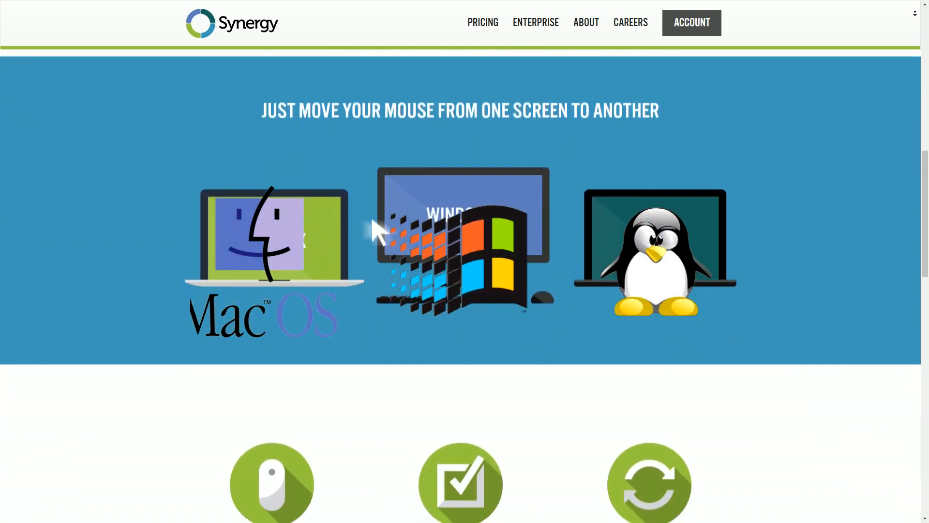
scroll("down", 3)
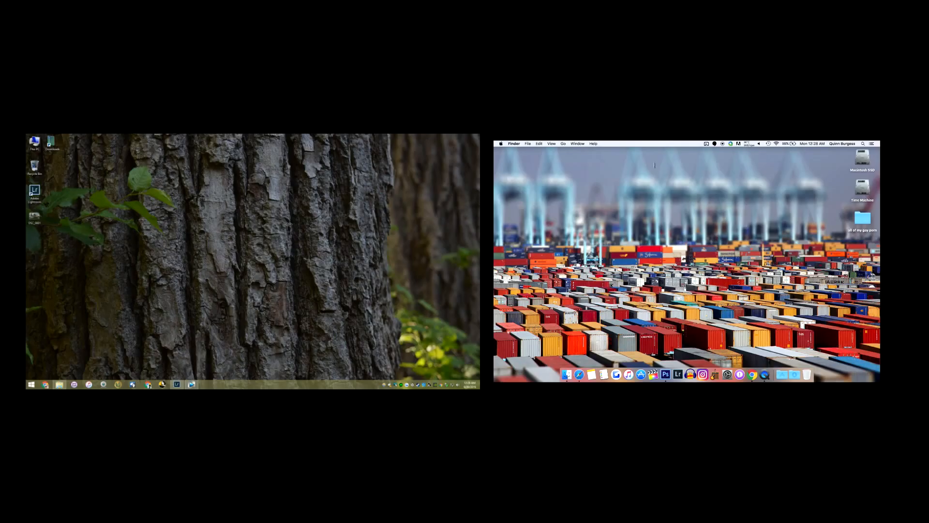
mouse_move(873, 255)
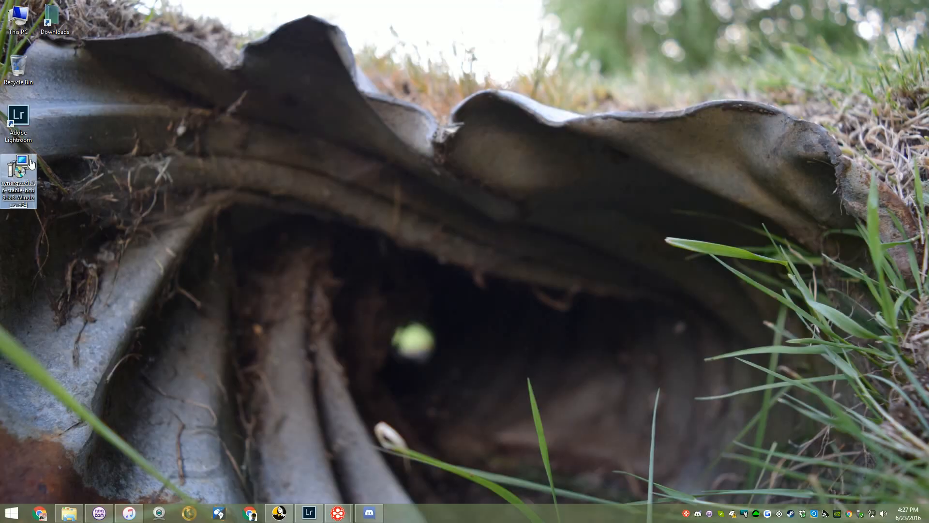
- Run the Synergy 64-bit installer, accept the license agreement and finish setup
double_click(21, 163)
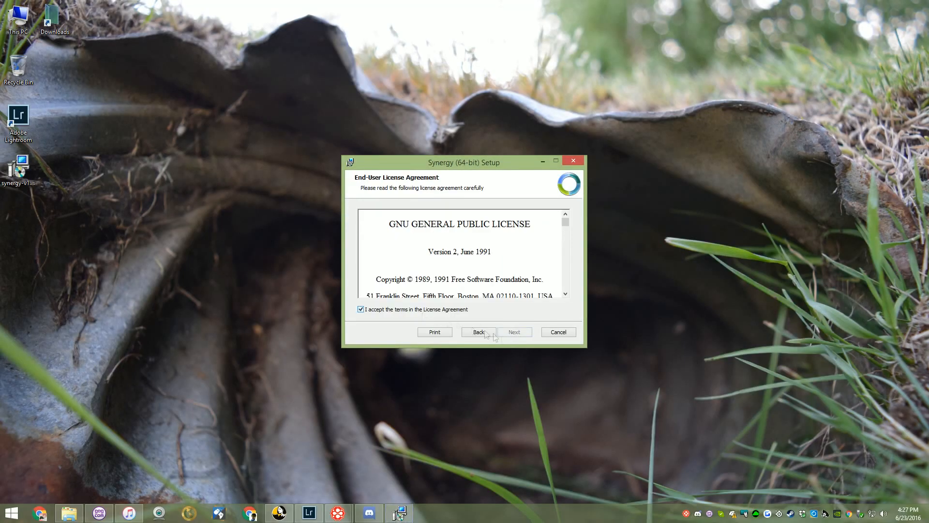
left_click(515, 331)
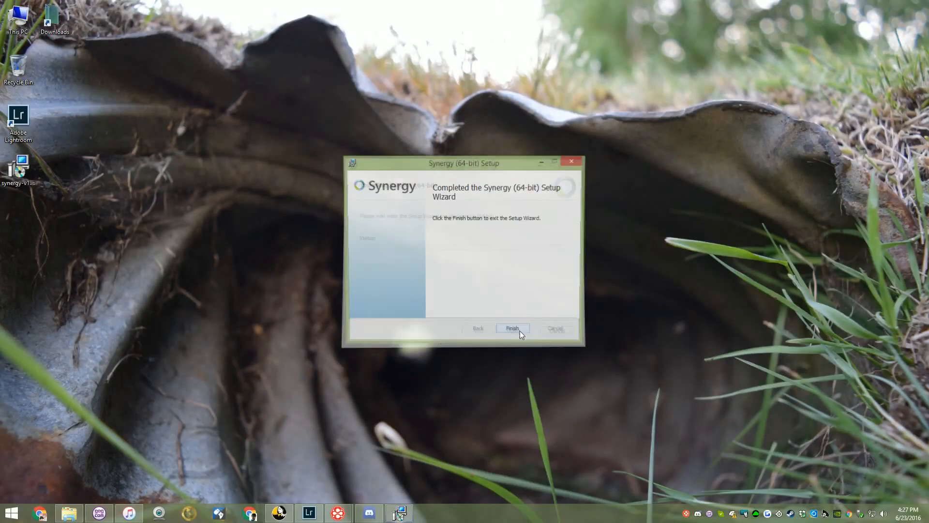
left_click(513, 329)
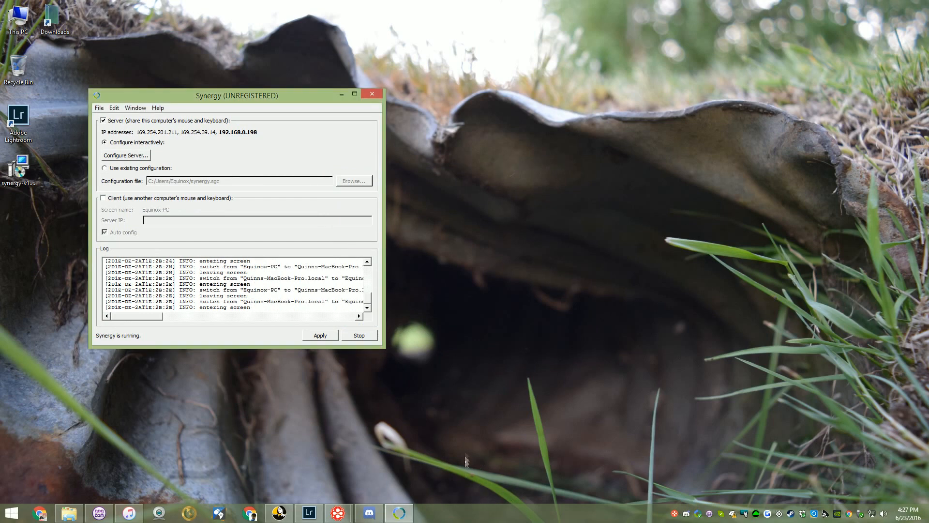
- Stop and close the old Synergy server window, then launch Synergy on the MacBook
left_click(359, 335)
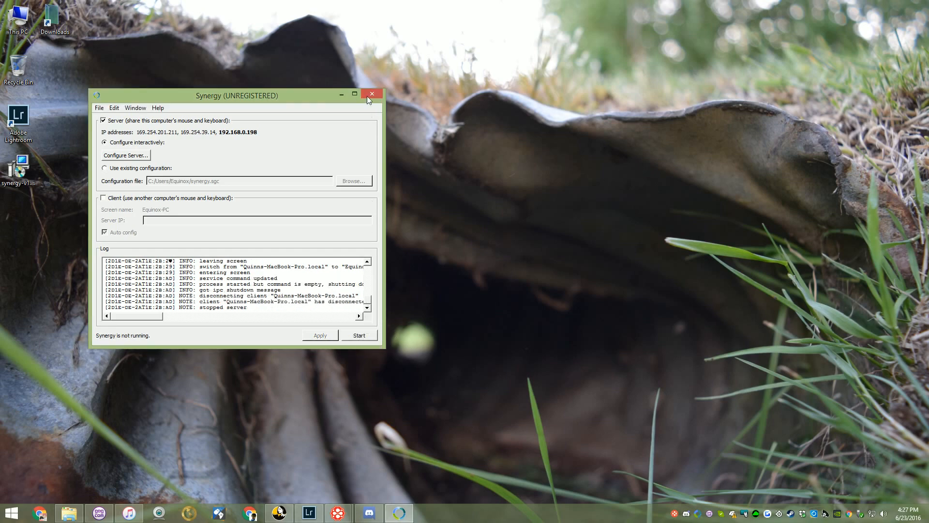
left_click(372, 94)
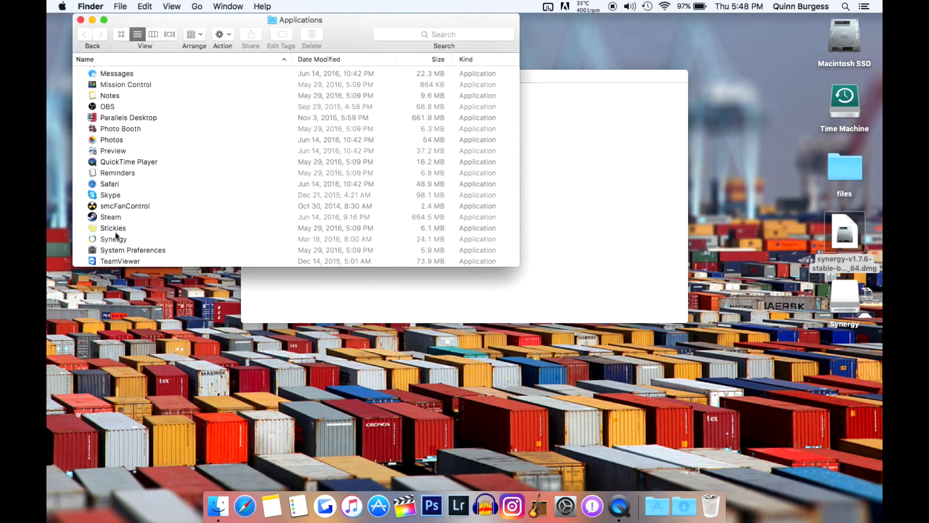
double_click(113, 238)
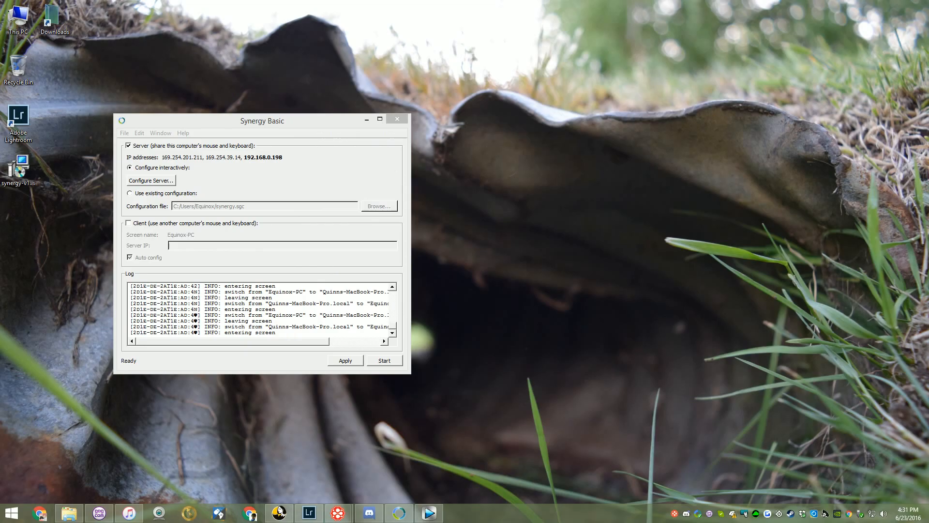
- Configure the server layout with the MacBook screen below Equinox-PC and confirm it
left_click(150, 180)
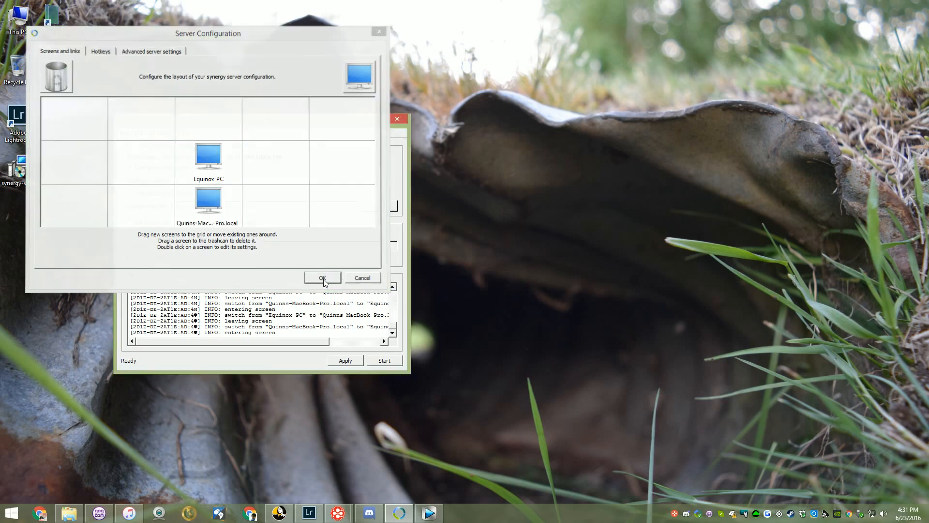
left_click(323, 278)
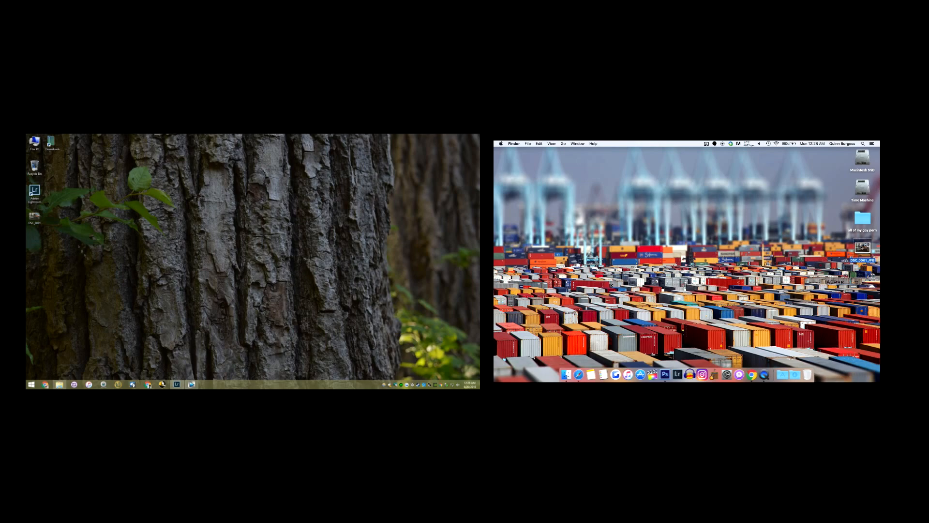
double_click(862, 248)
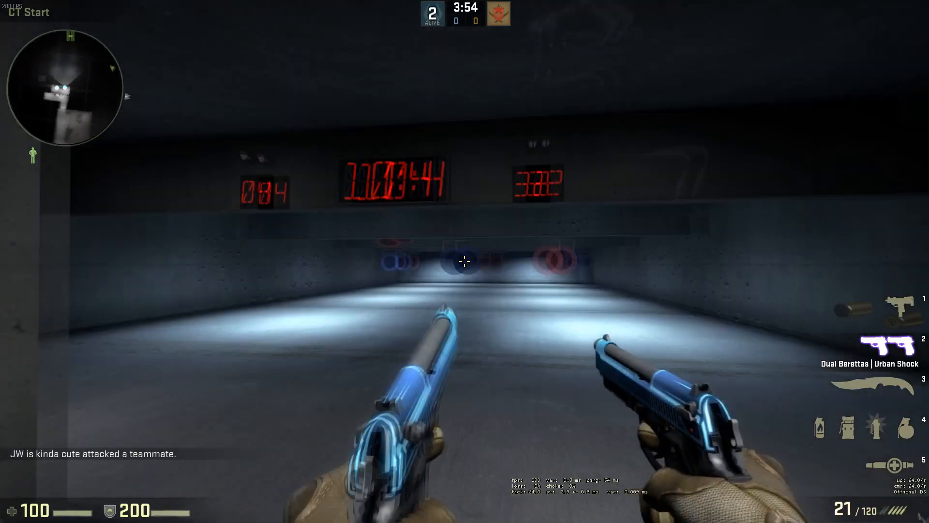
- Fire the Dual Berettas at the practice range targets
left_click(464, 261)
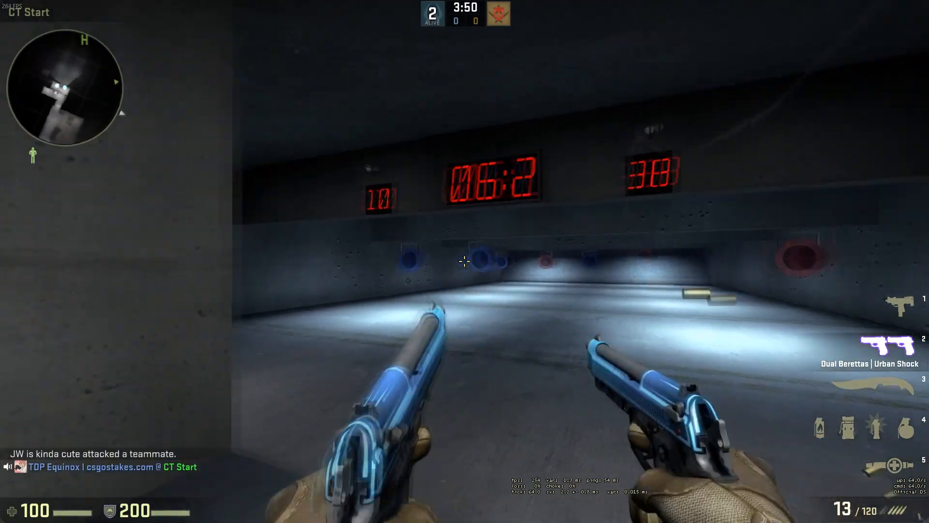
left_click(464, 262)
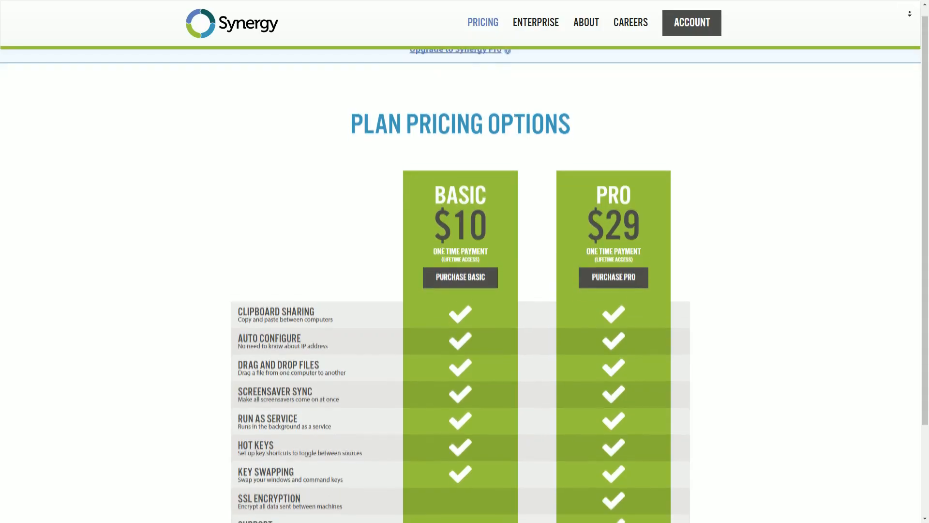
- Scroll the Pricing page to the Basic and Pro feature comparison and footer
scroll("down", 3)
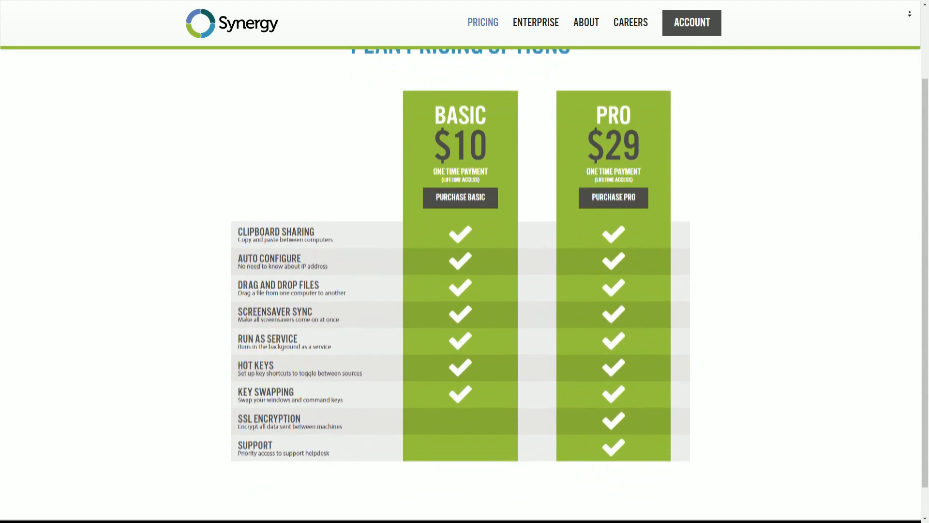
scroll("down", 3)
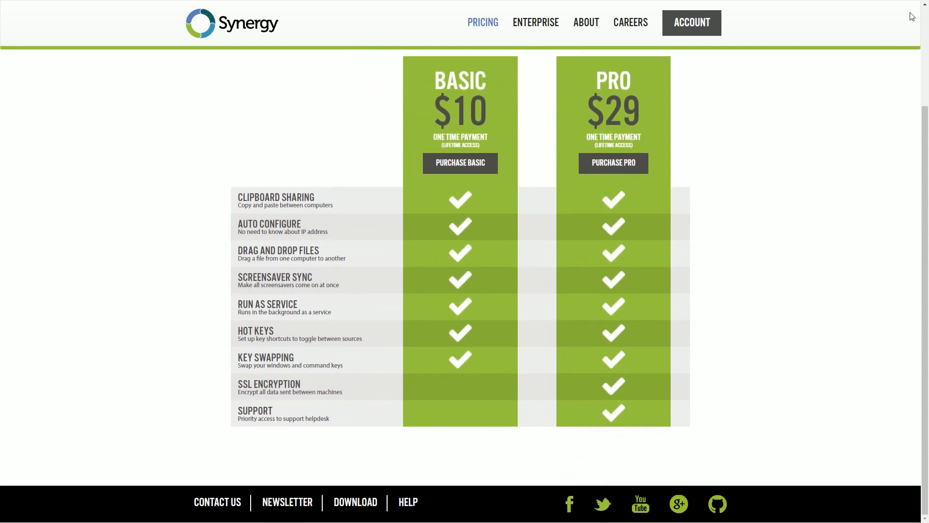